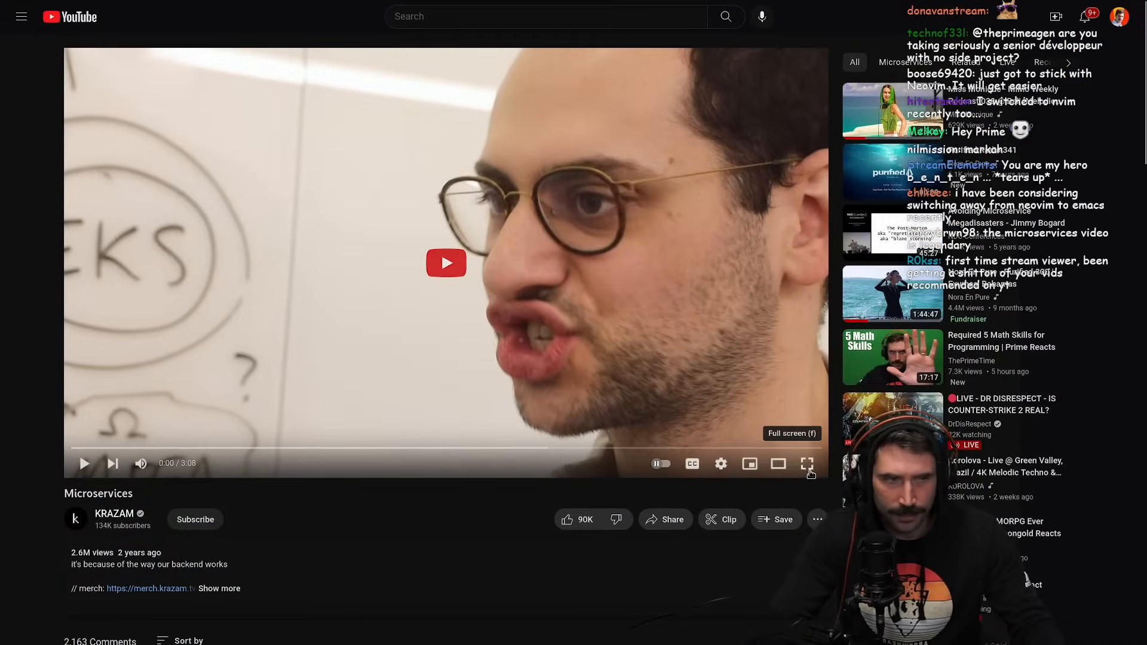
Step: Play the KRAZAM Microservices video enlarged to full screen from the start
{"action": "left_click", "coordinate": [806, 463]}
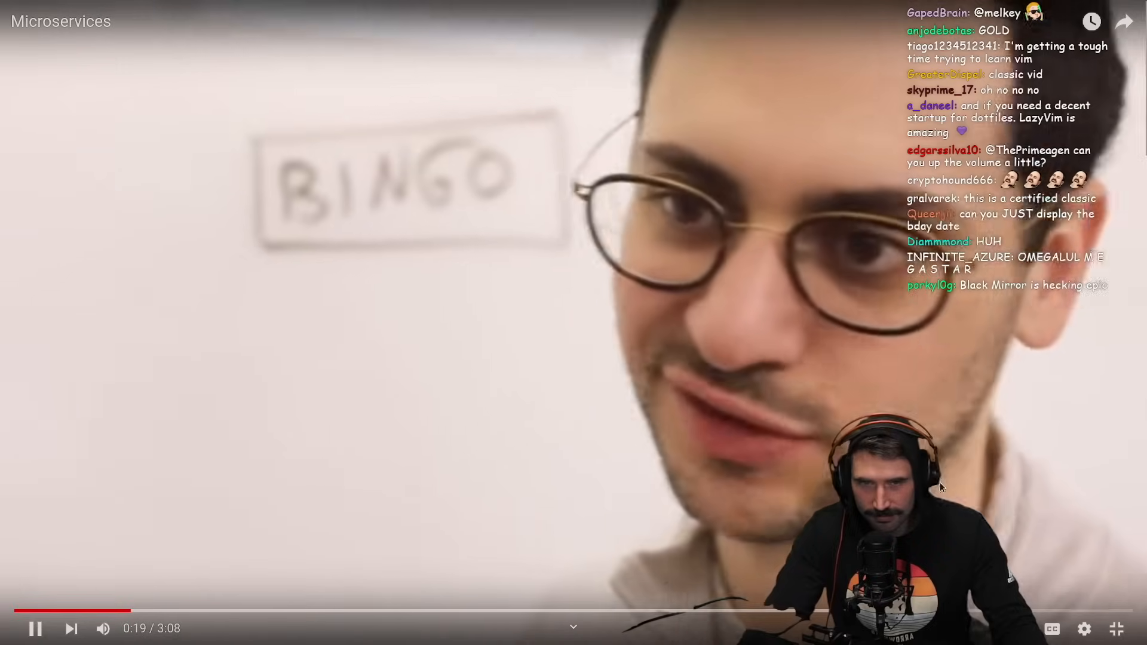
{"action": "left_click", "coordinate": [34, 627]}
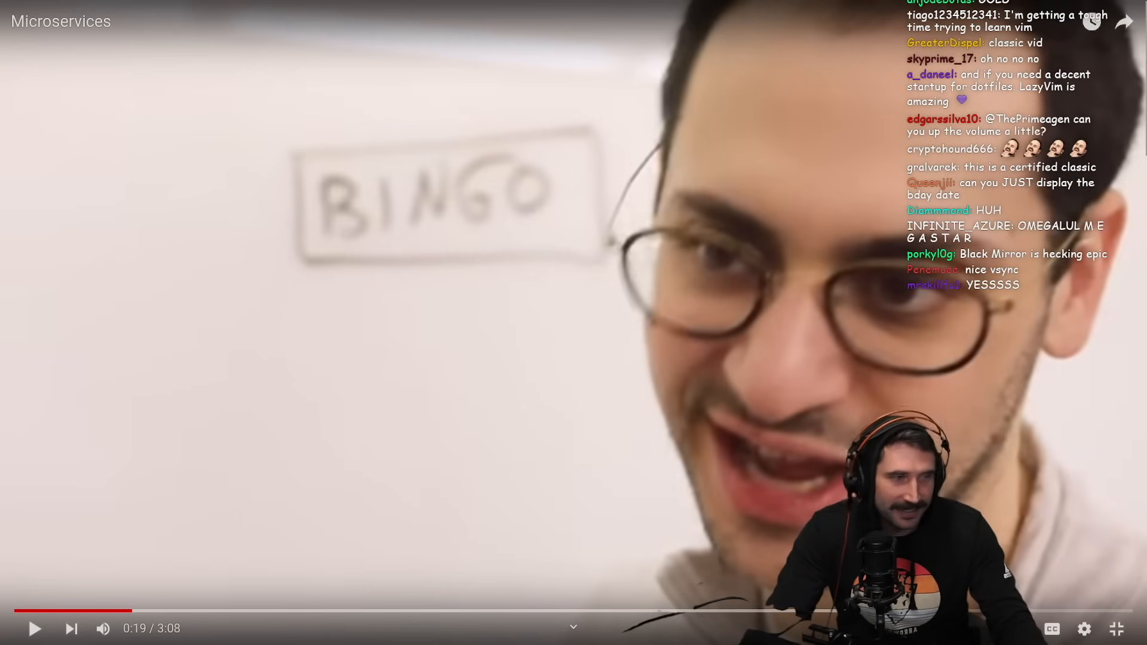
{"action": "left_click", "coordinate": [34, 627]}
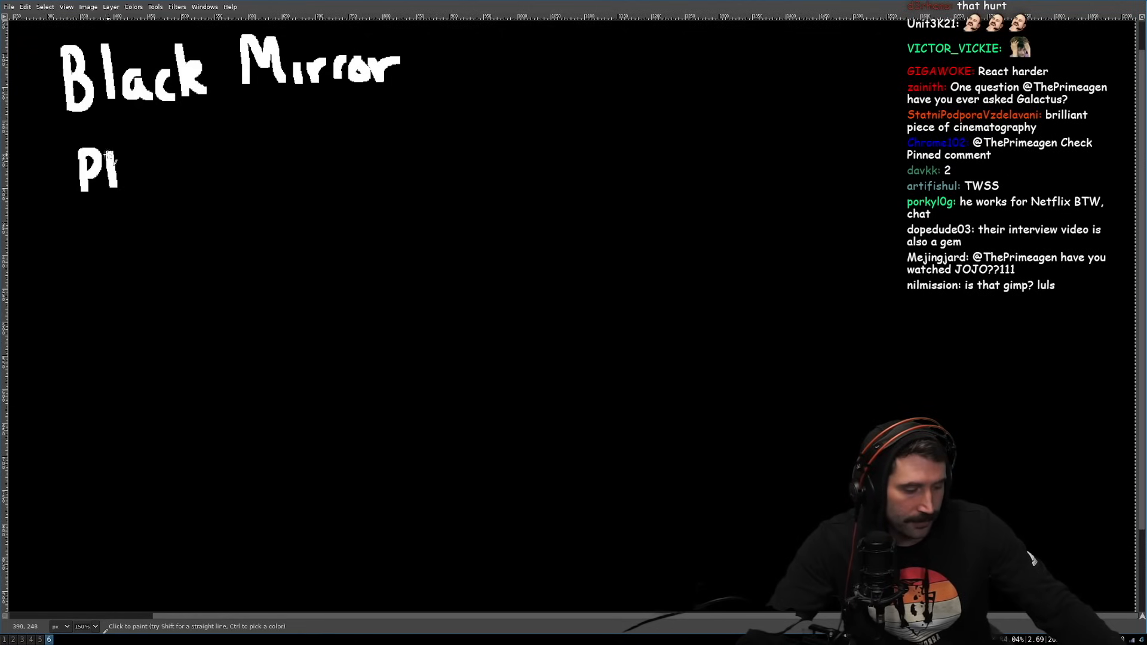
Step: Add a white brush stroke to the PF note beneath the Black Mirror title
{"action": "left_click", "coordinate": [120, 170]}
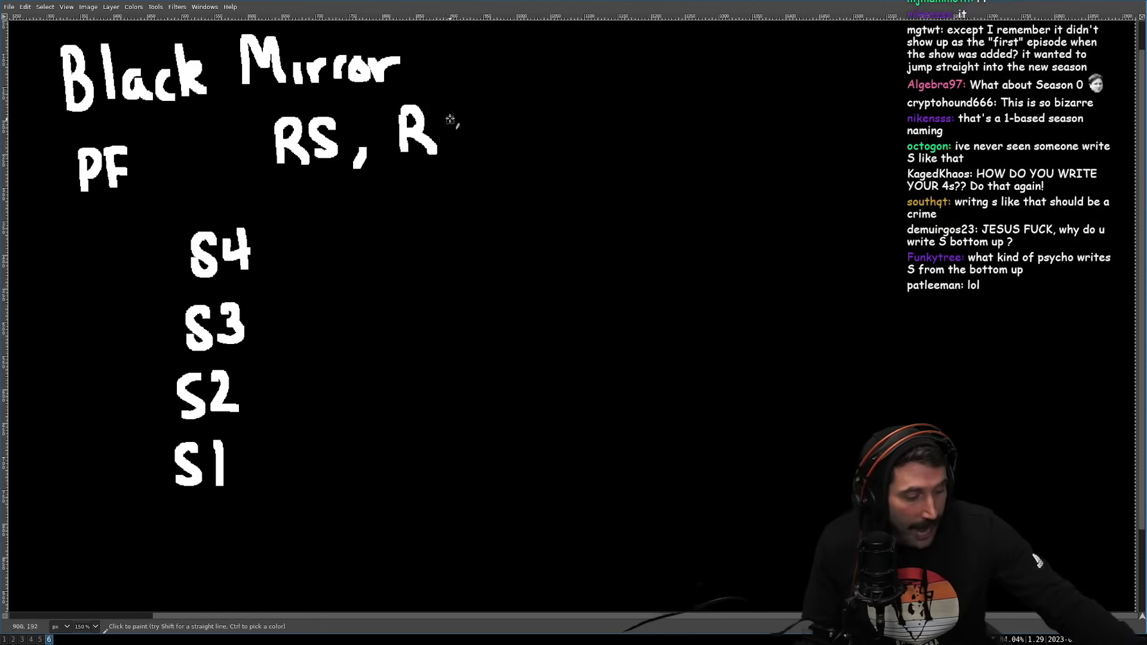
Step: Add a stroke turning the R beside RS into RE
{"action": "left_click", "coordinate": [457, 131]}
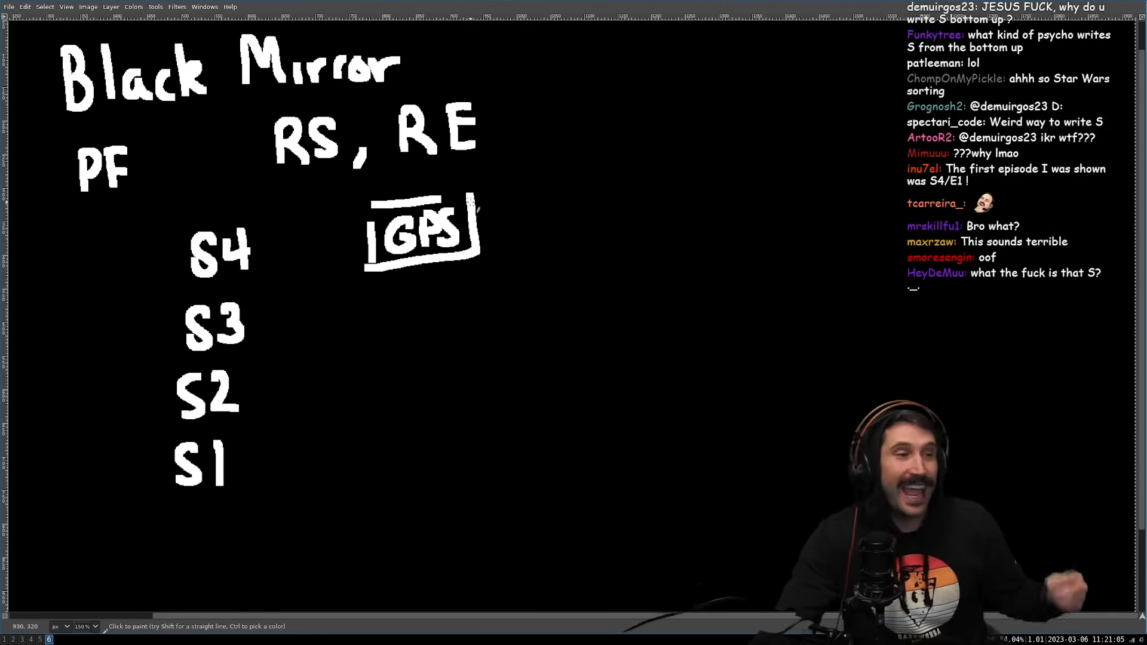
Step: Draw the MAP box below GPS and an arrow leaving it toward the upper right
{"action": "scroll", "scroll_direction": "down", "scroll_amount": 3}
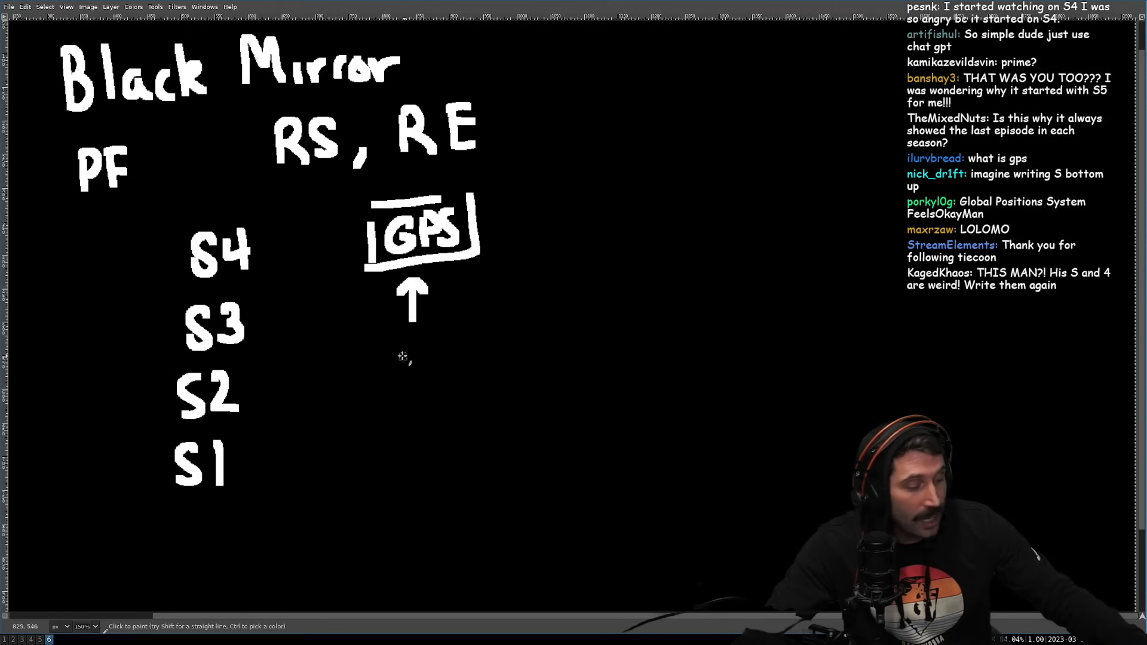
{"action": "left_click_drag", "start_coordinate": [366, 321], "coordinate": [476, 391]}
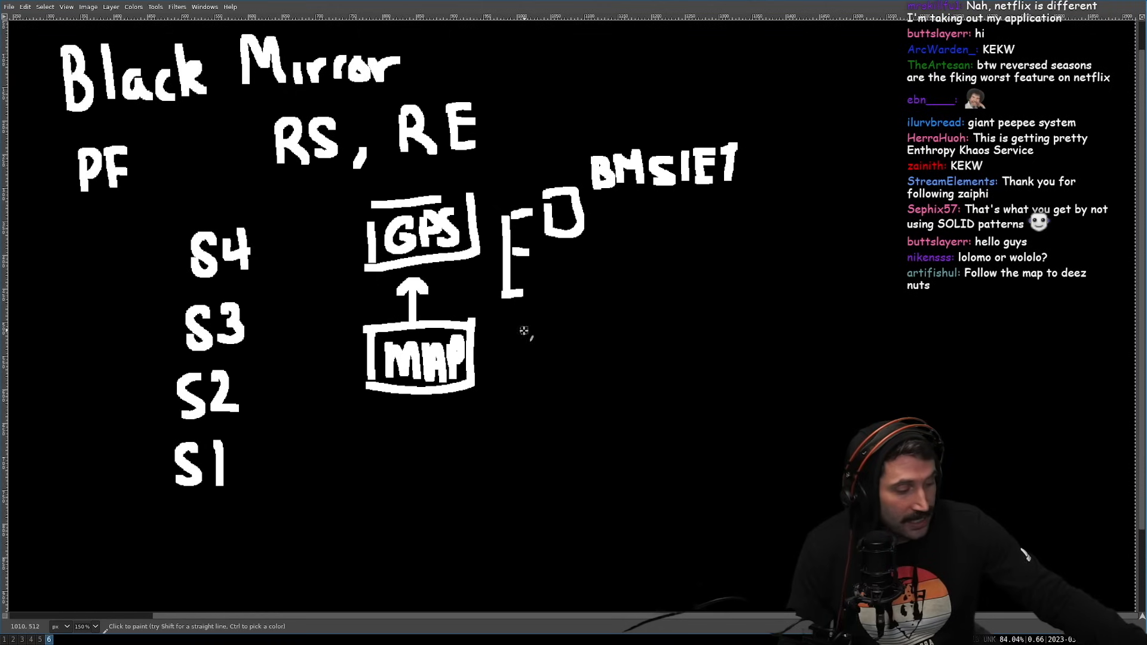
{"action": "left_click_drag", "start_coordinate": [490, 366], "coordinate": [537, 321]}
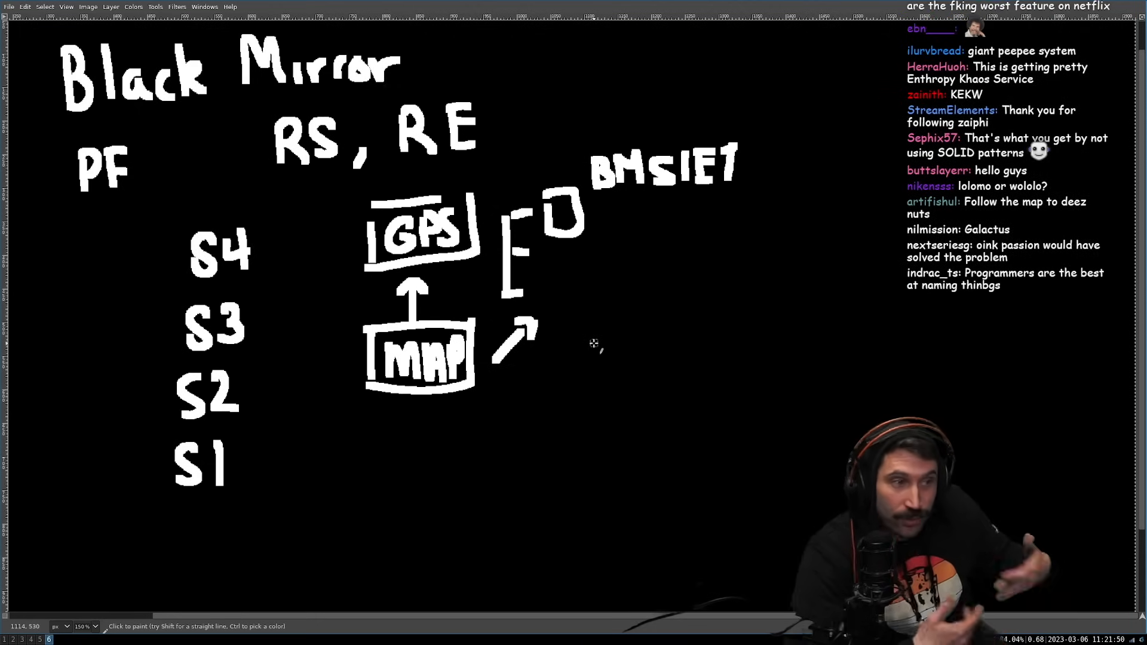
{"action": "mouse_move", "coordinate": [571, 324]}
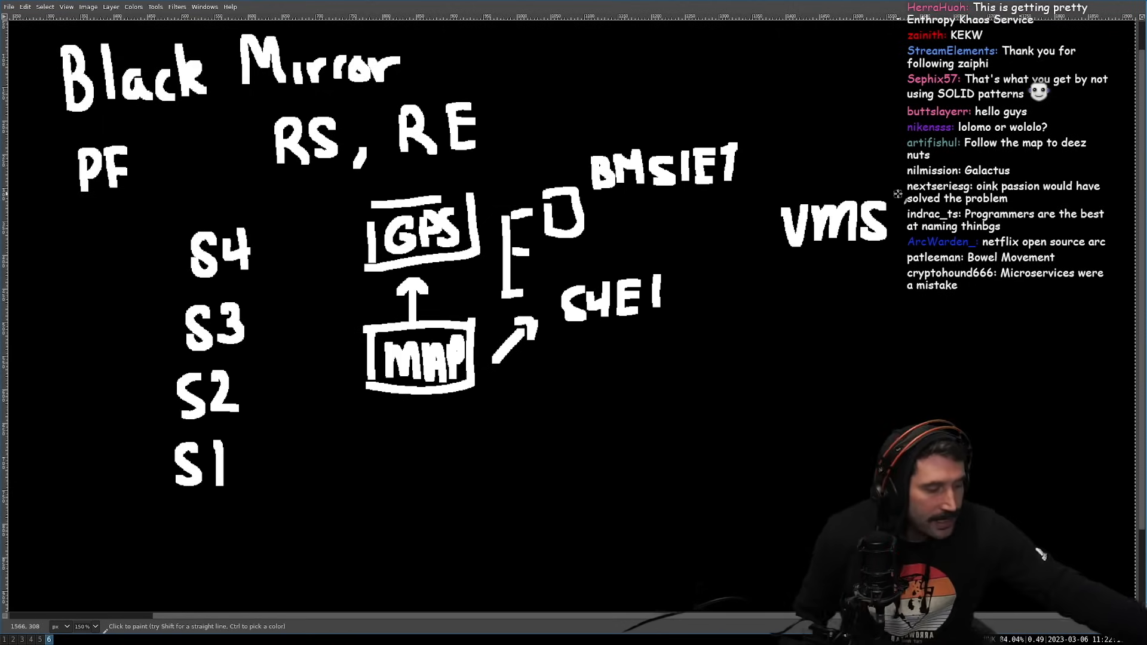
Step: Draw a box around the VMS label on the right side of the canvas
{"action": "left_click_drag", "start_coordinate": [746, 190], "coordinate": [910, 263]}
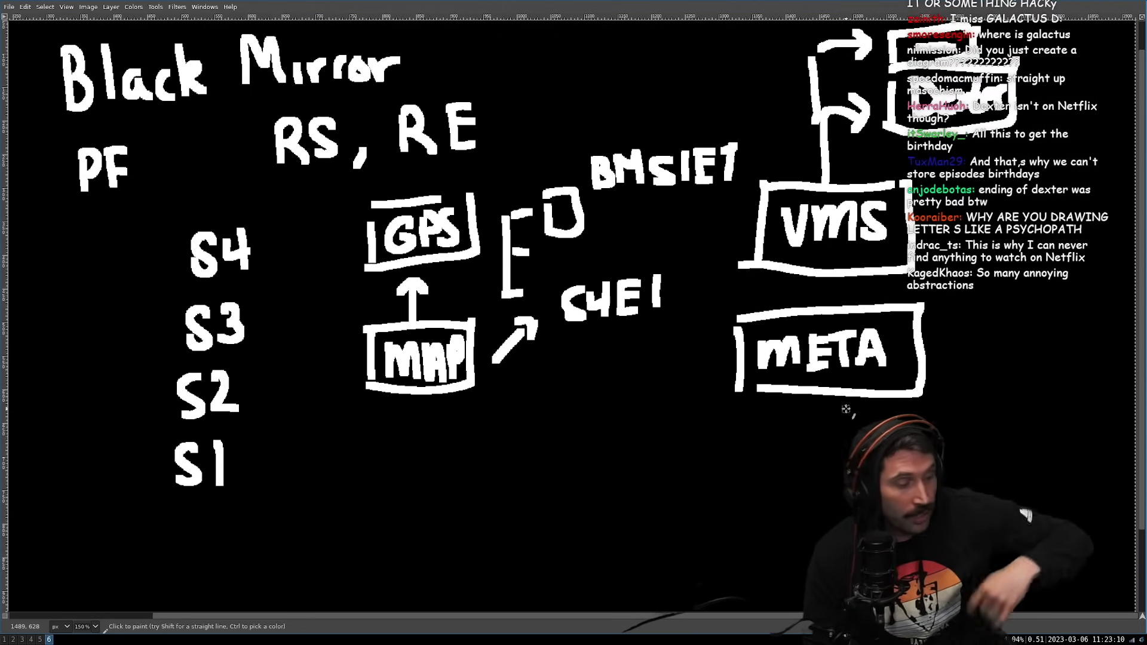
Step: Add a small mark and a short line beside S1 at the bottom of the season list
{"action": "left_click", "coordinate": [110, 479]}
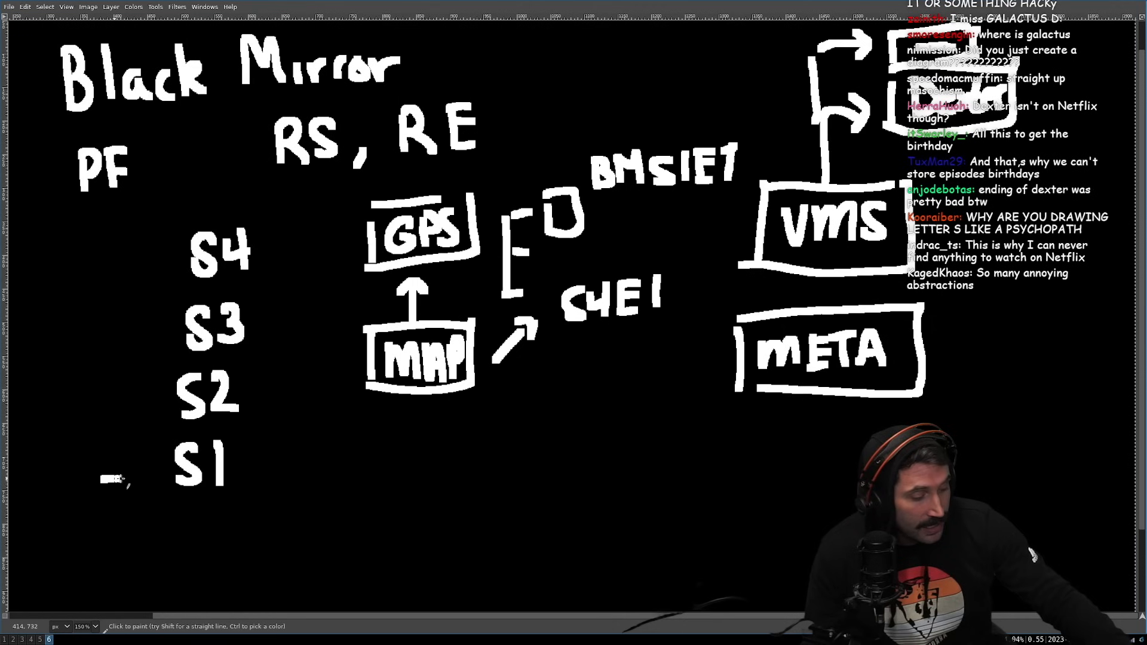
{"action": "left_click_drag", "start_coordinate": [103, 475], "coordinate": [161, 475]}
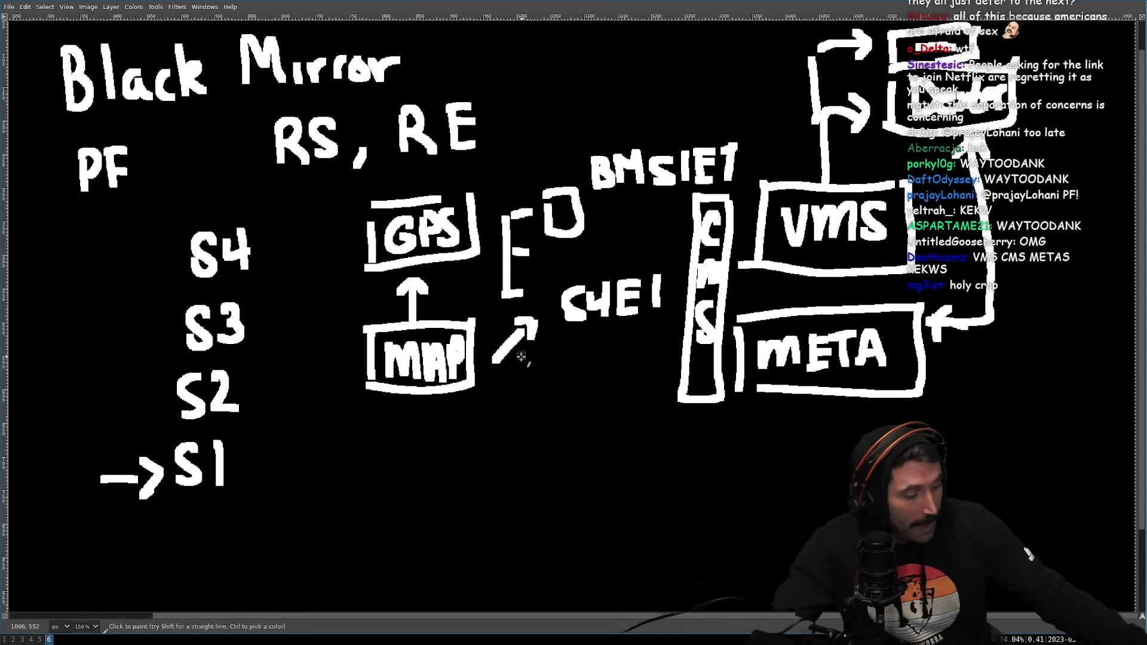
Step: Draw an arrow from MAP to CMS and a larger box below MAP with list lines beside its B
{"action": "left_click_drag", "start_coordinate": [513, 354], "coordinate": [658, 355]}
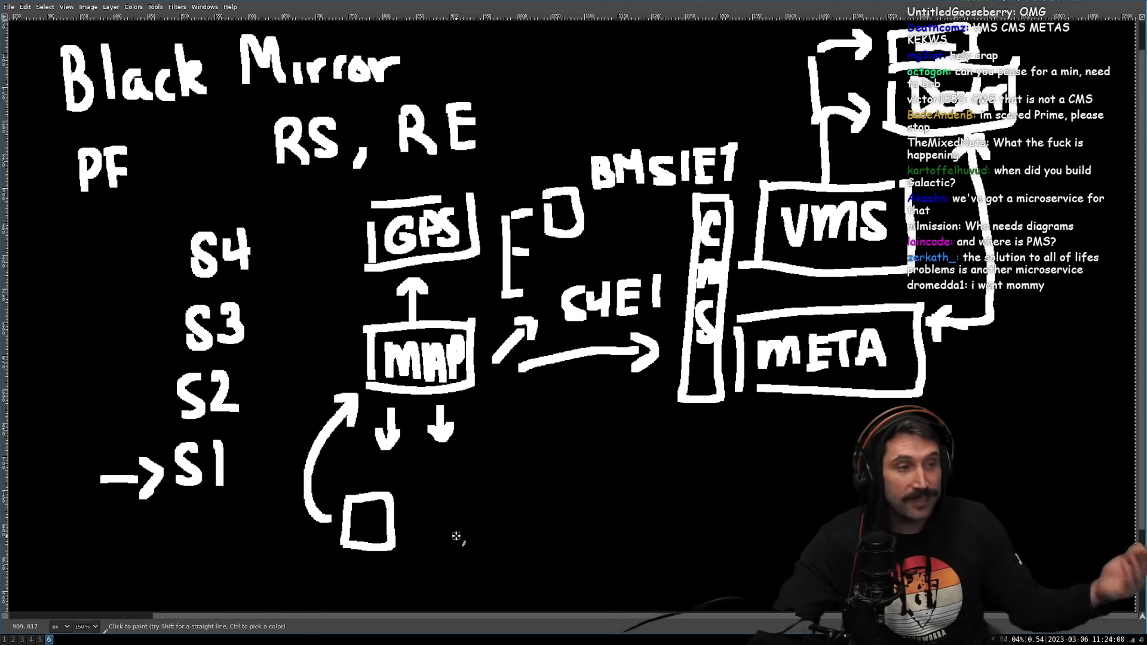
{"action": "left_click_drag", "start_coordinate": [430, 497], "coordinate": [430, 592]}
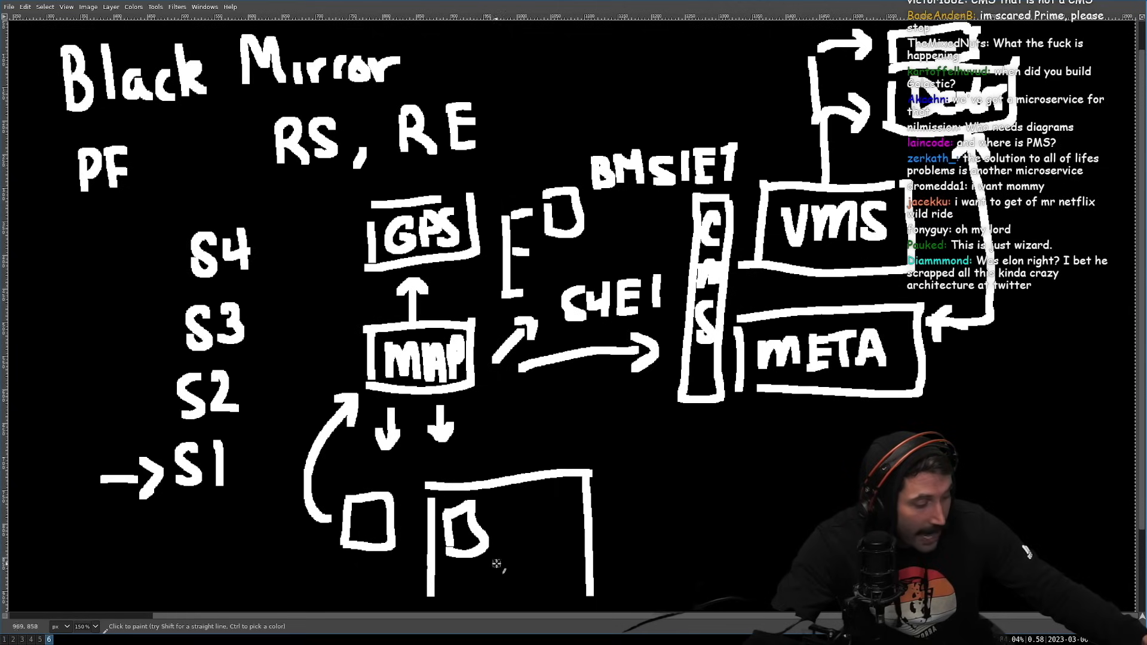
{"action": "left_click_drag", "start_coordinate": [504, 509], "coordinate": [555, 555]}
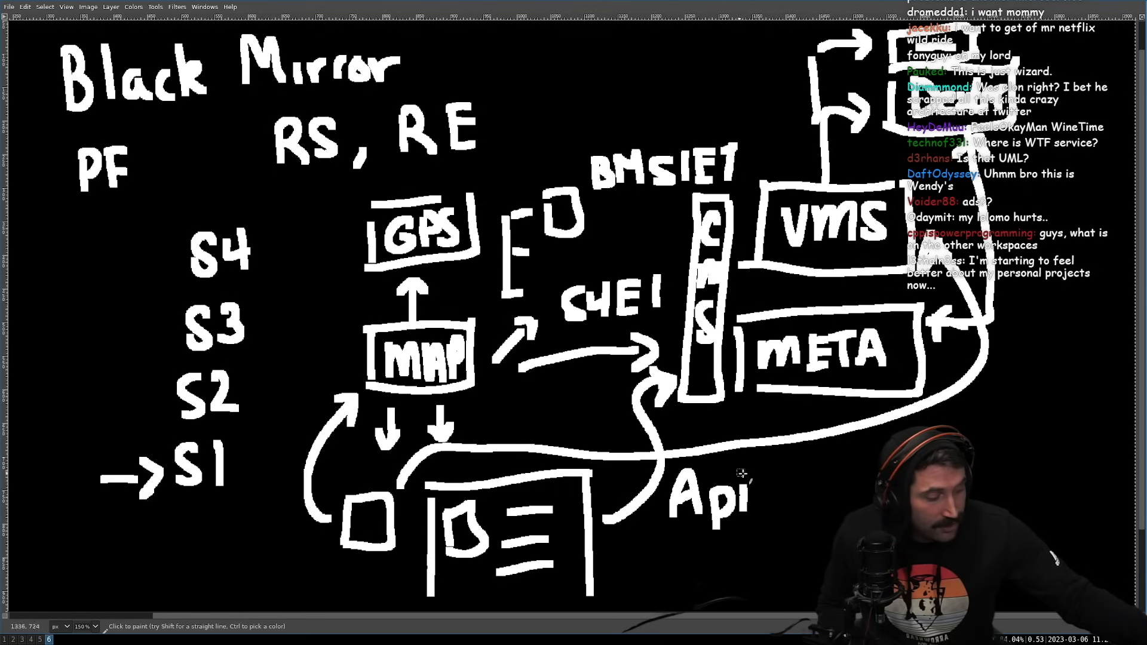
Step: Complete the ApiSG label beside the curved arrows with the letters SG
{"action": "type", "text": "SG"}
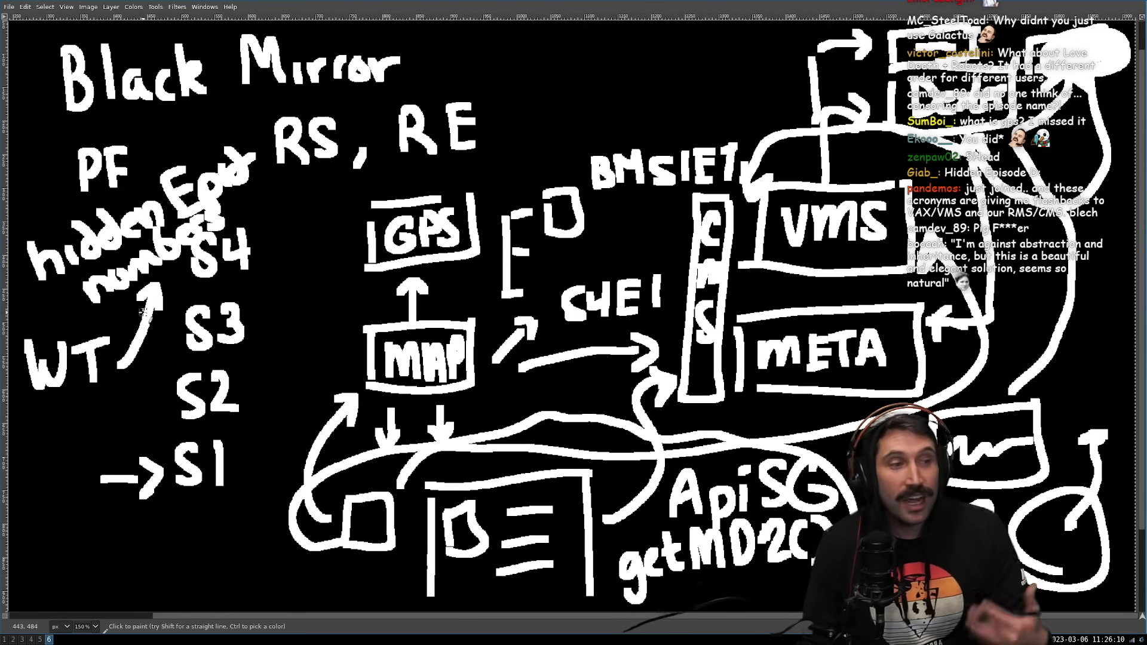
Step: Add a small mark below the WT note at the left of the sketch
{"action": "left_click", "coordinate": [33, 431]}
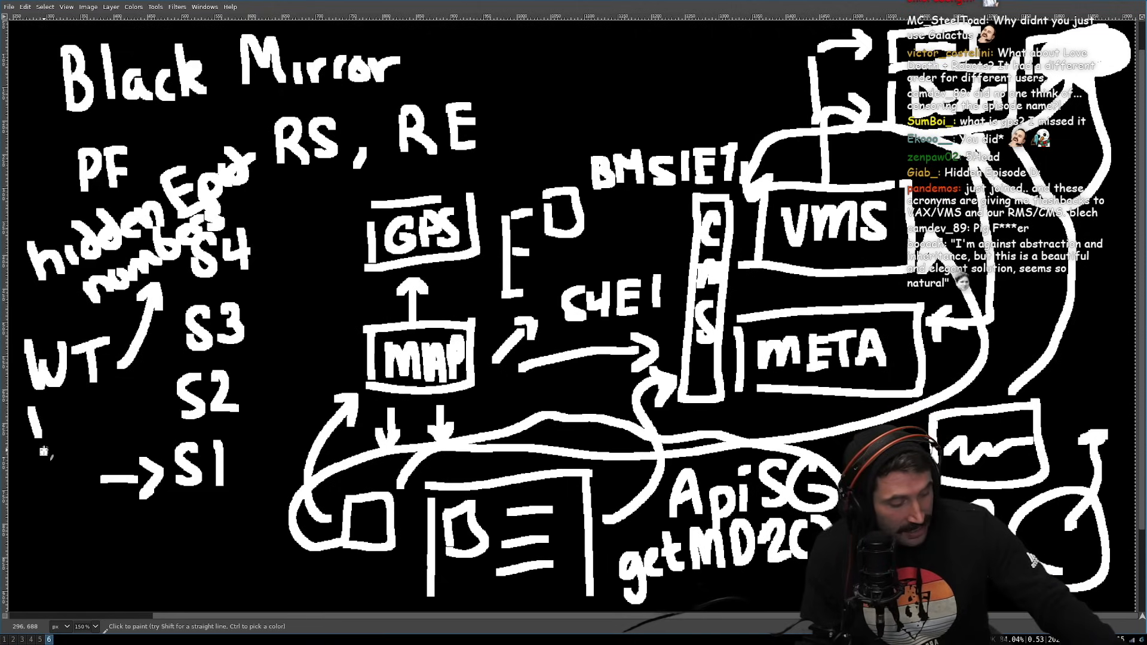